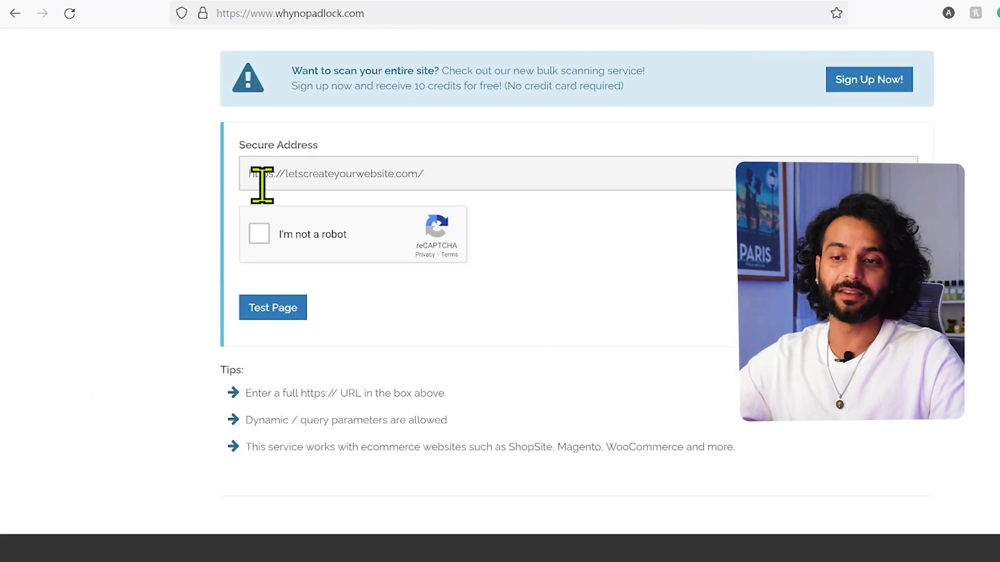
{"action": "left_click", "coordinate": [259, 233]}
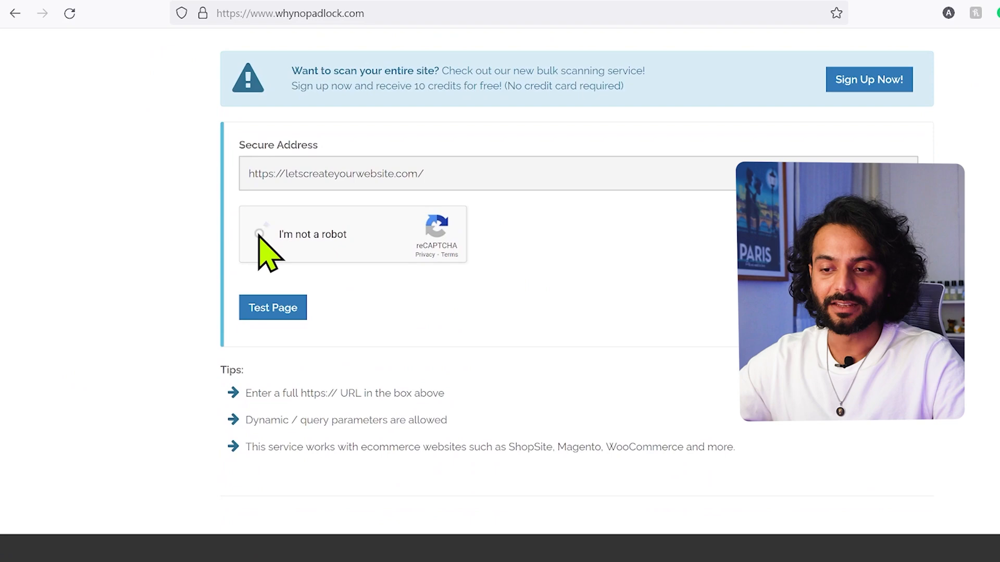
{"action": "left_click", "coordinate": [260, 234]}
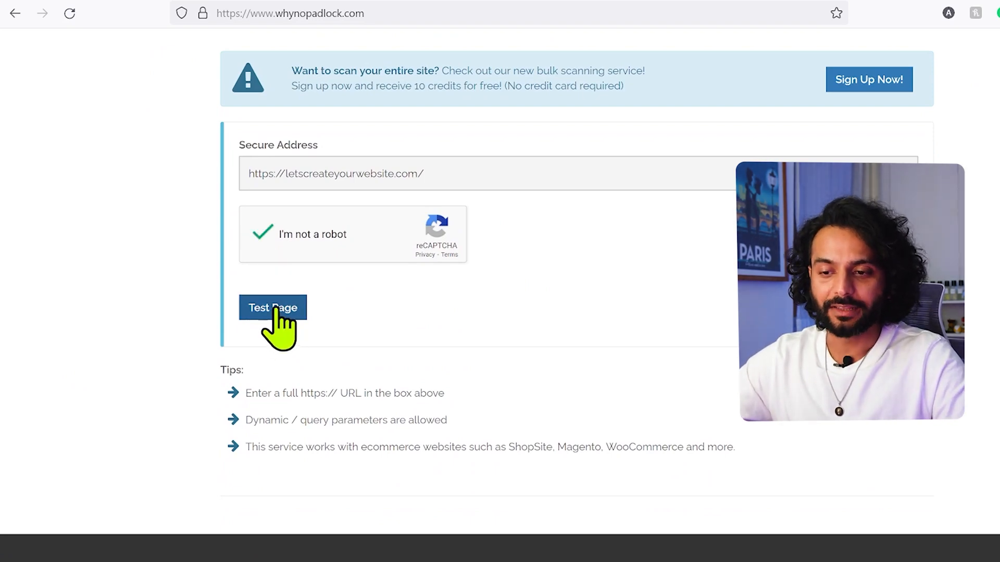
{"action": "left_click", "coordinate": [271, 307]}
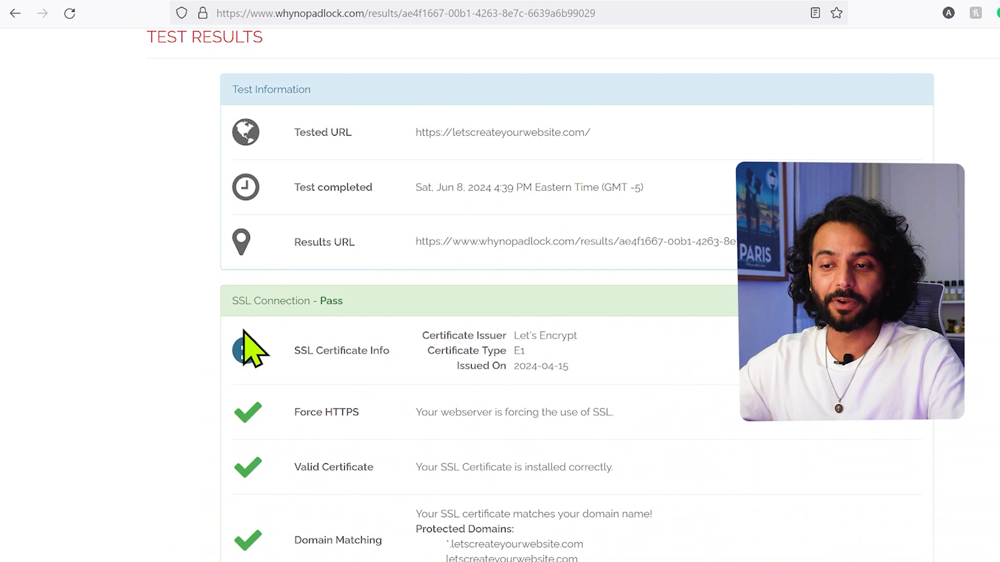
Scroll through the results: certificate checks pass, TLSv1 still enabled warning, mixed content passes.
{"action": "scroll", "scroll_direction": "down", "scroll_amount": 3}
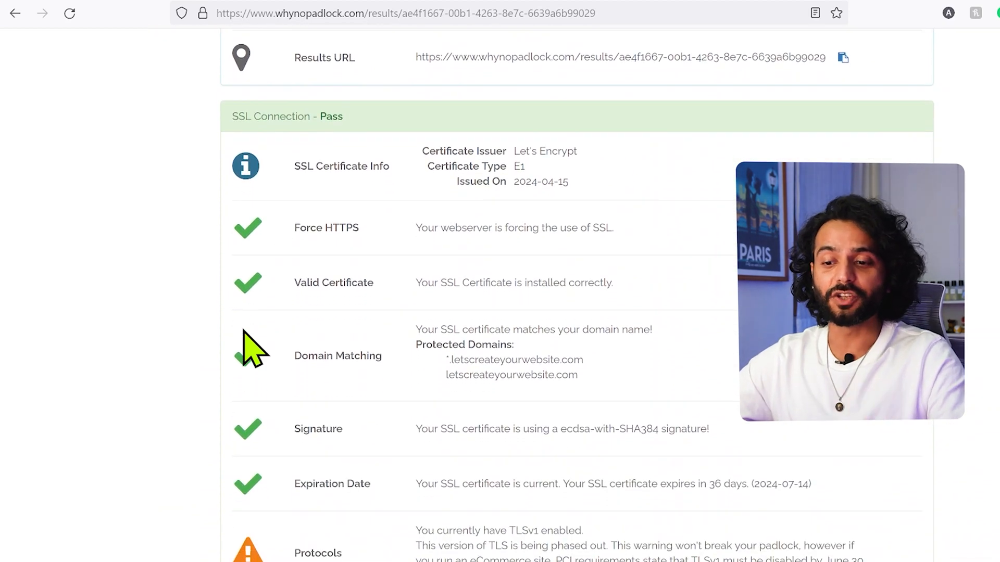
{"action": "scroll", "scroll_direction": "down", "scroll_amount": 3}
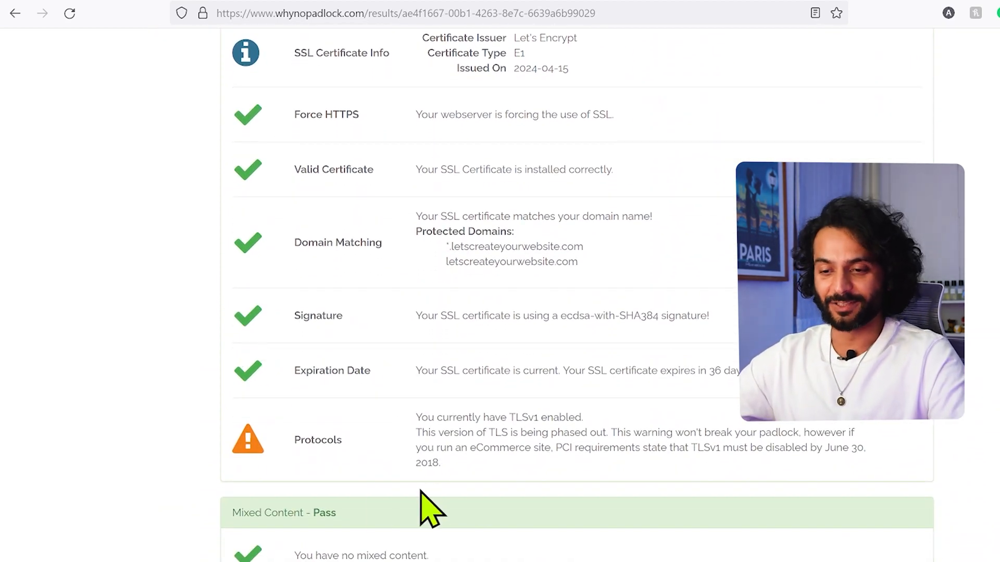
{"action": "mouse_move", "coordinate": [436, 439]}
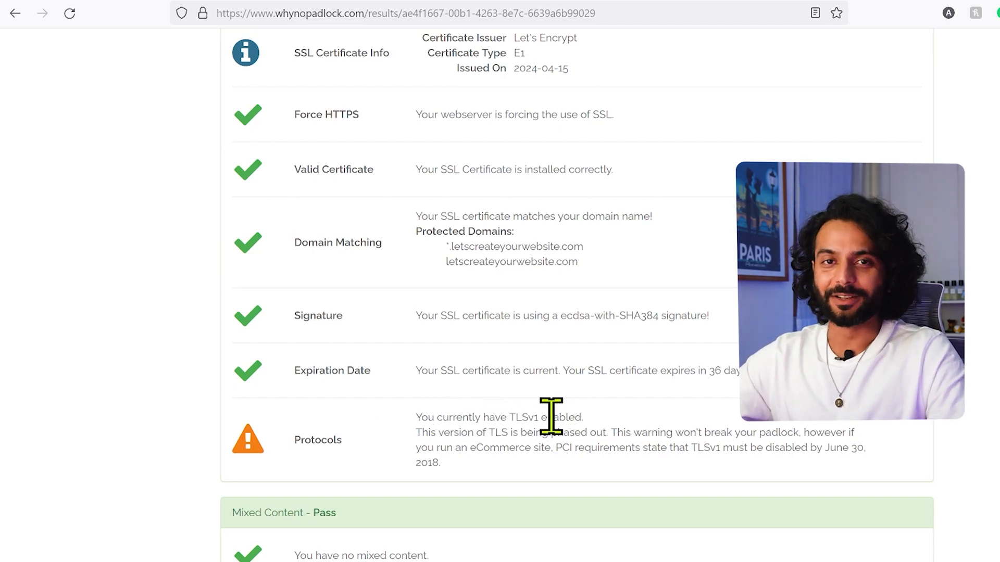
{"action": "scroll", "scroll_direction": "down", "scroll_amount": 3}
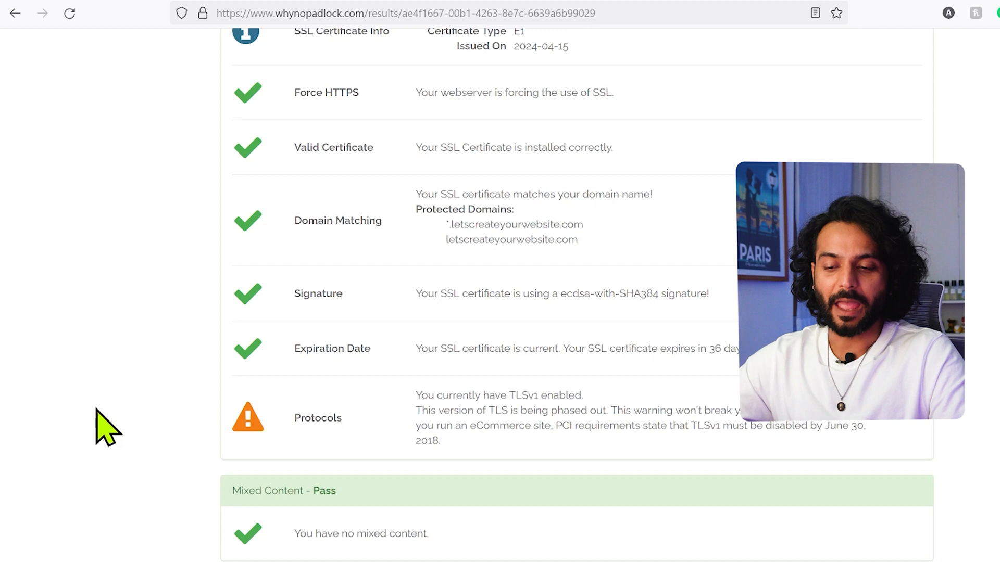
{"action": "mouse_move", "coordinate": [232, 507]}
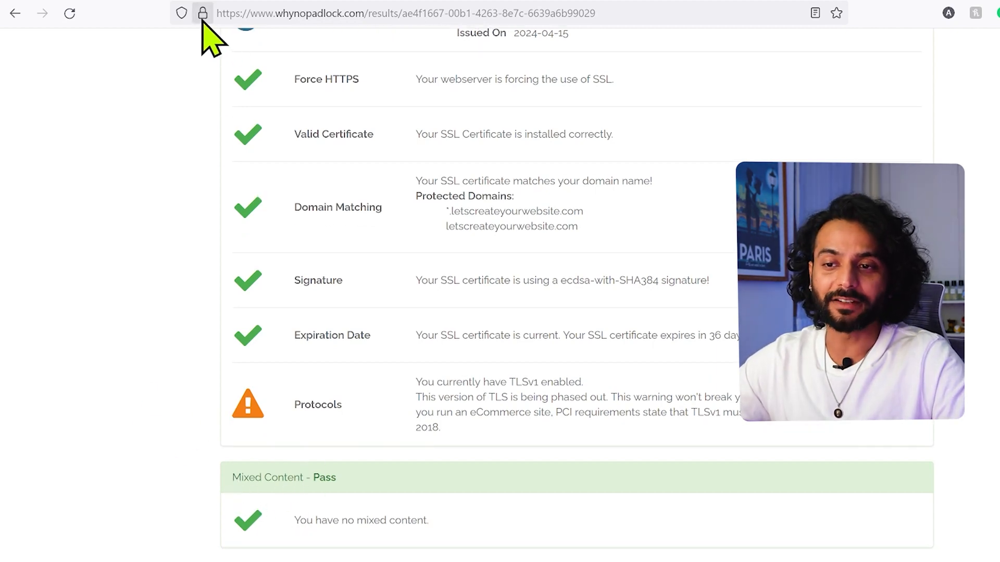
{"action": "left_click", "coordinate": [202, 12]}
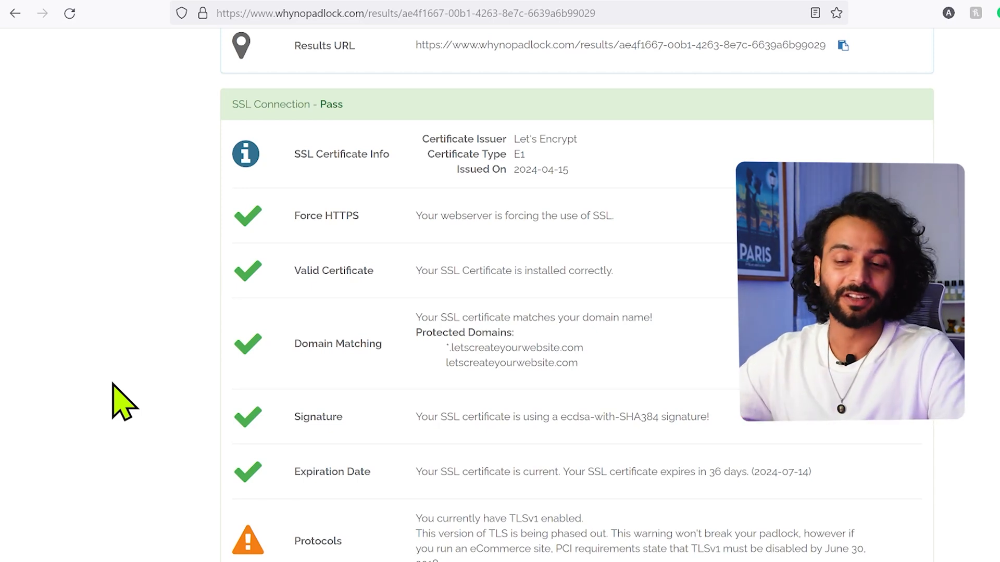
{"action": "scroll", "scroll_direction": "down", "scroll_amount": 3}
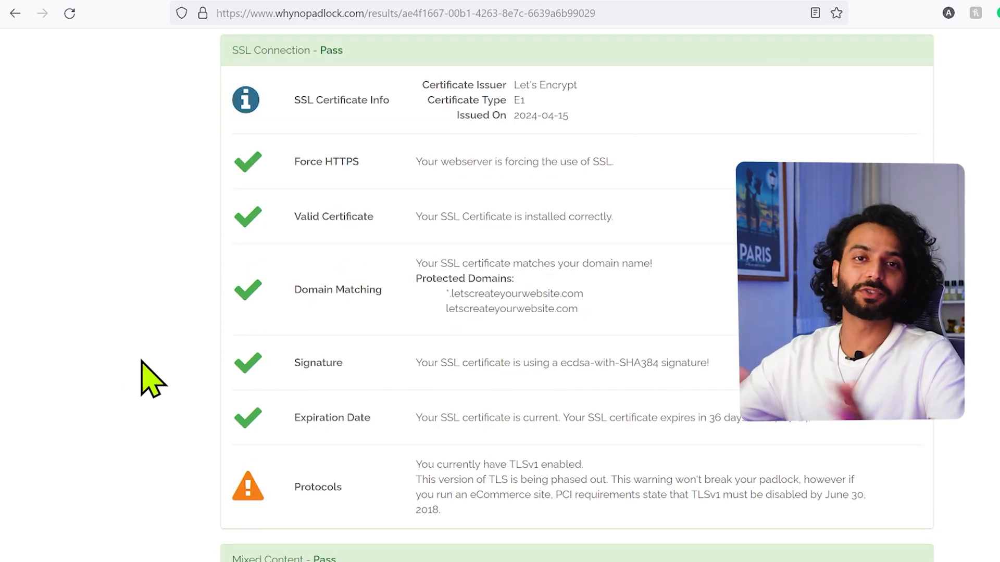